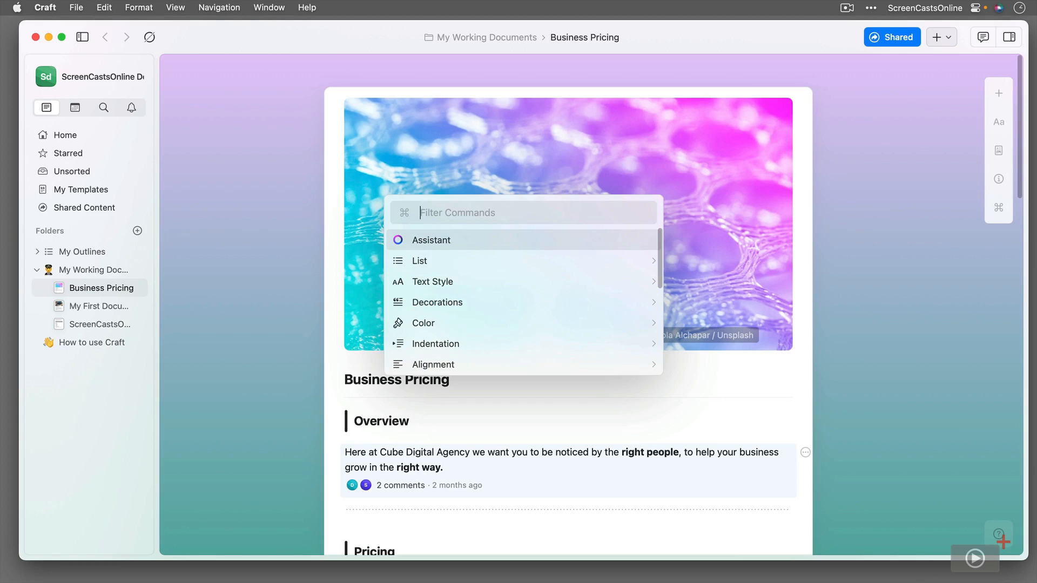
# Bring up Craft's Assistant on the Overview paragraph and browse its tone suggestions.
pyautogui.click(430, 239)
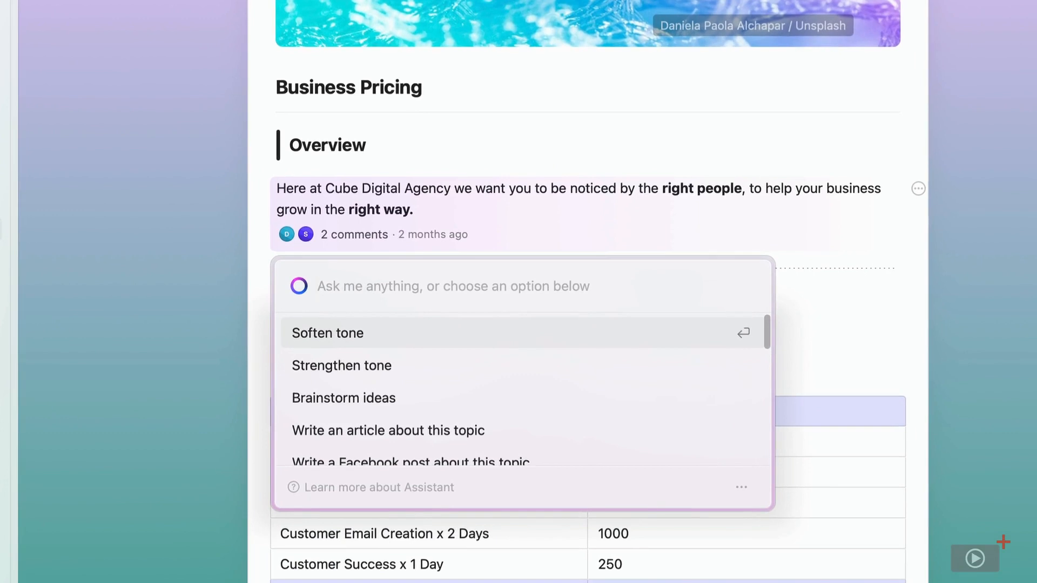
pyautogui.click(453, 285)
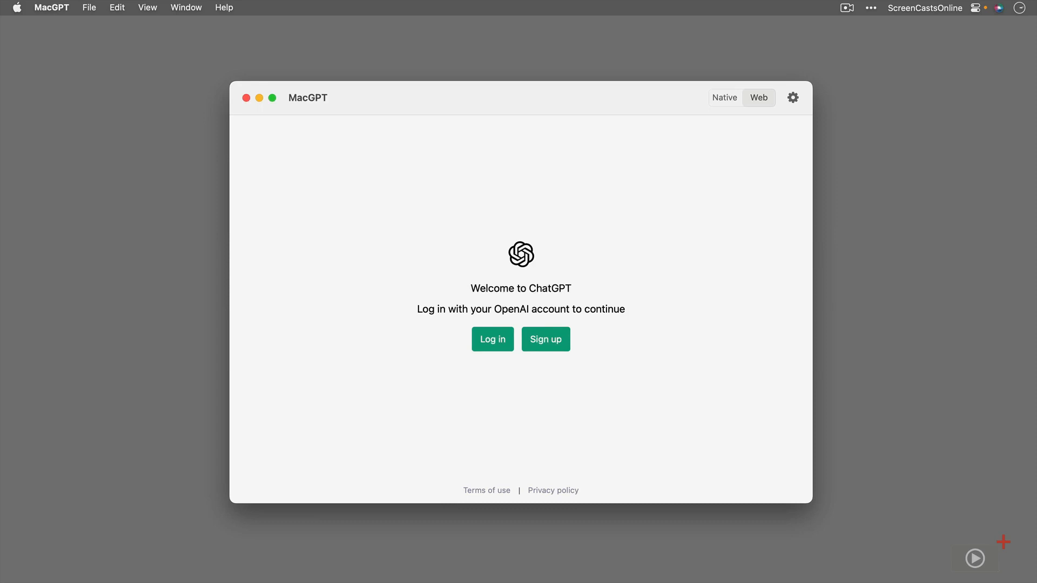
pyautogui.moveTo(274, 155)
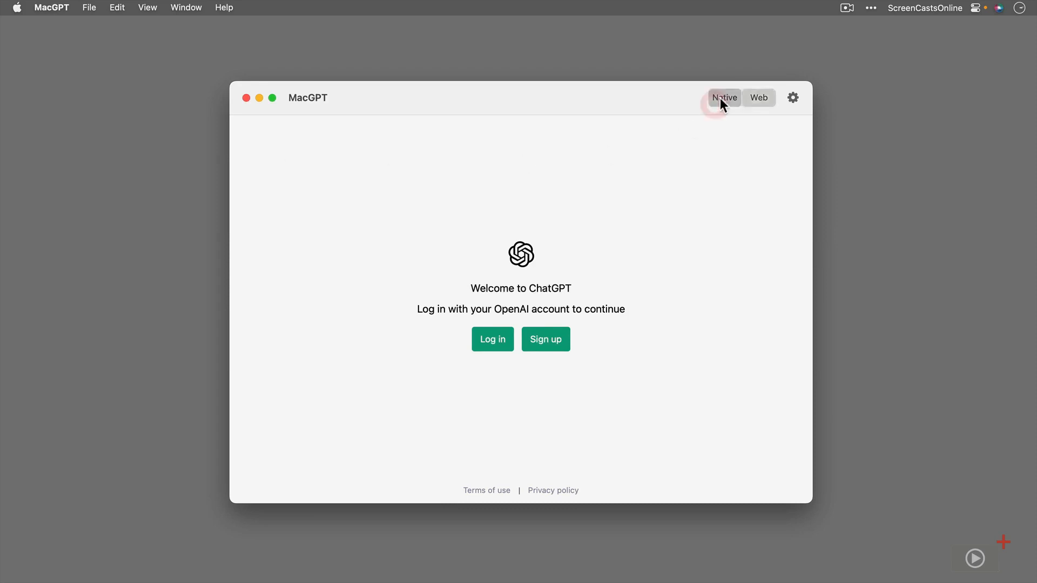
# Switch MacGPT's ChatGPT welcome screen from Web to Native mode.
pyautogui.click(724, 97)
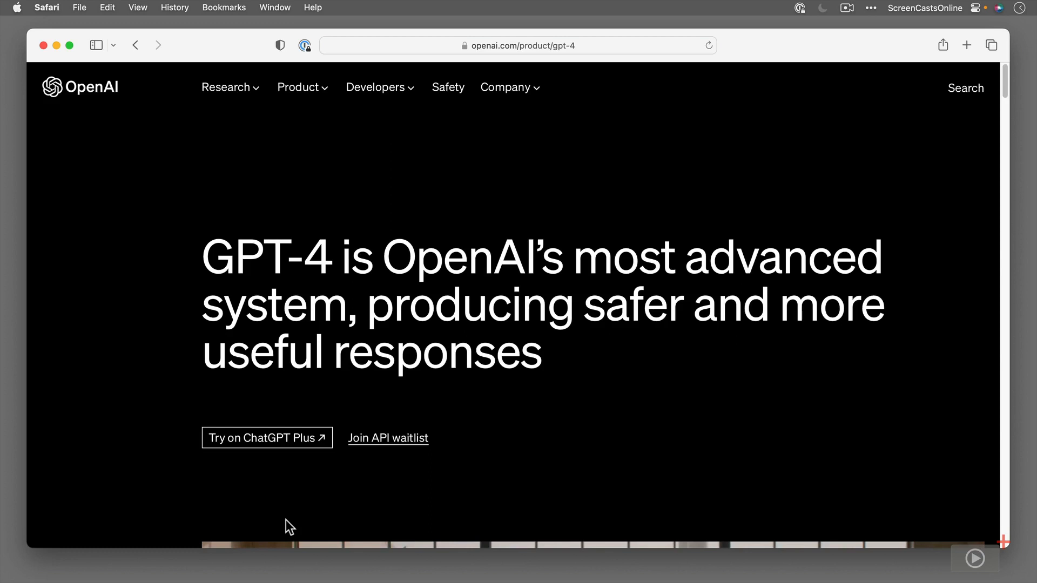
pyautogui.moveTo(289, 458)
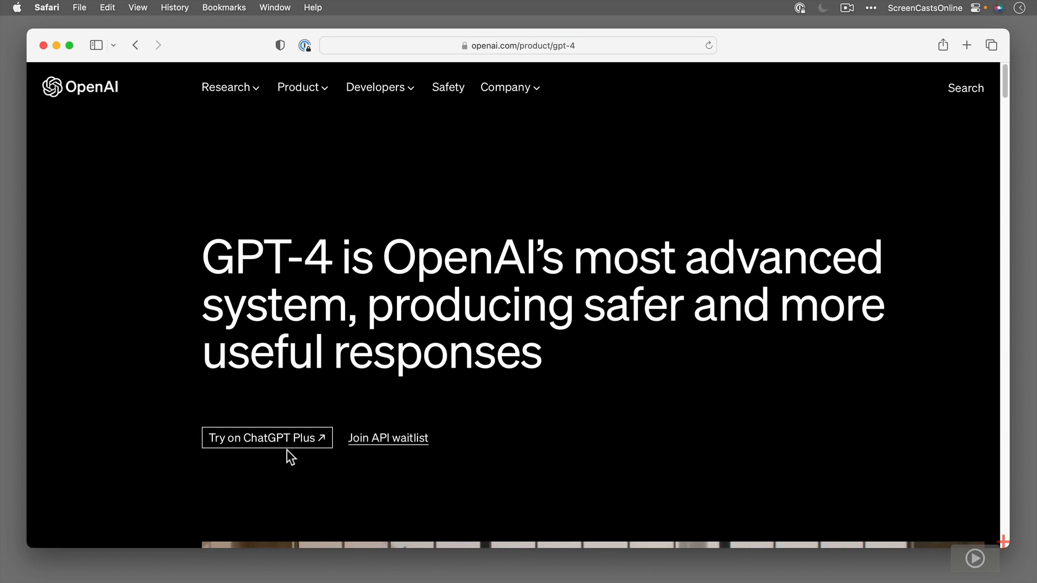
# Follow 'Try on ChatGPT Plus' to chat.openai.com and tick the Cloudflare human check.
pyautogui.click(266, 438)
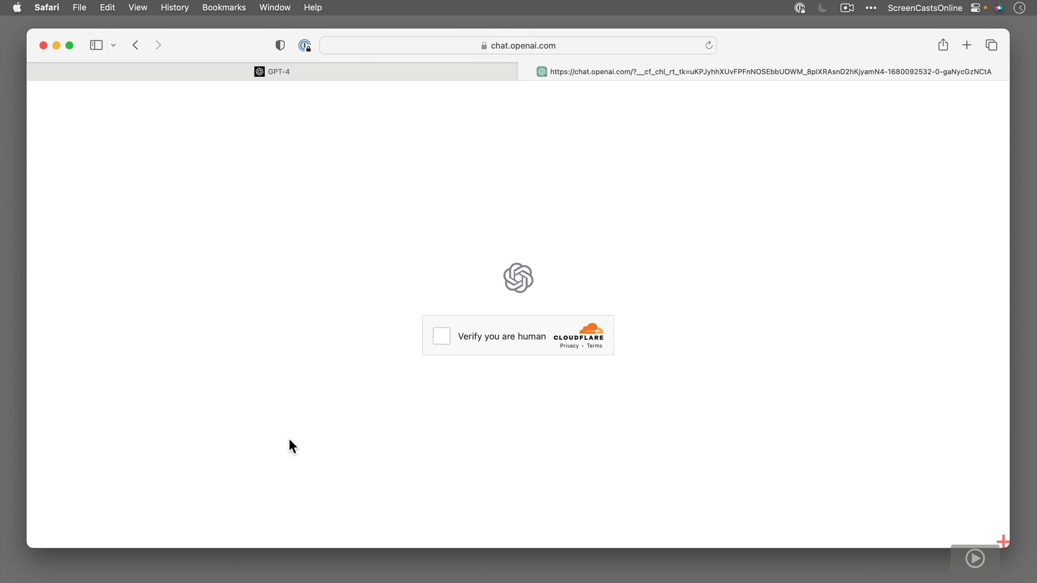
pyautogui.click(441, 336)
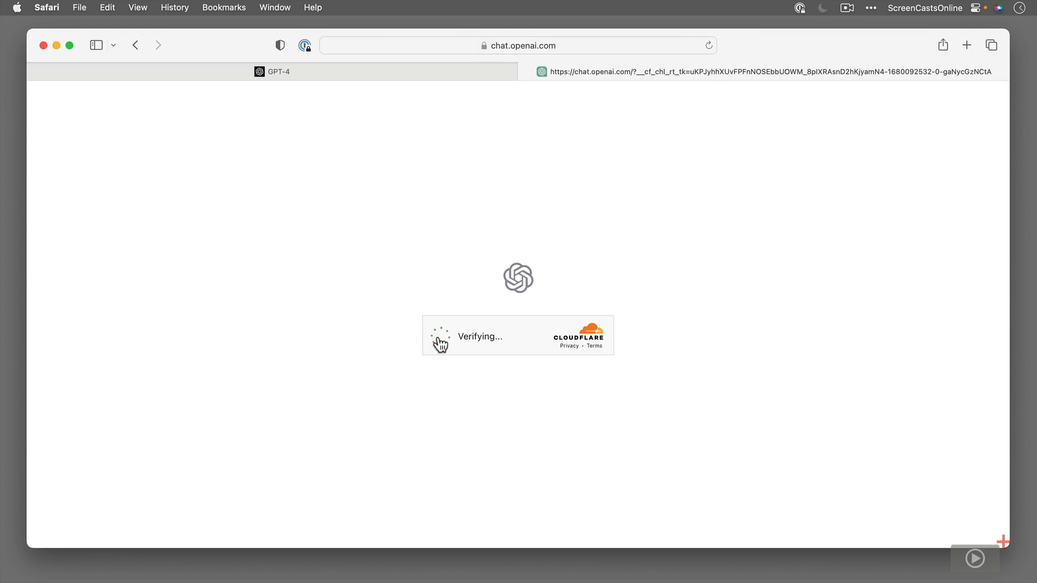